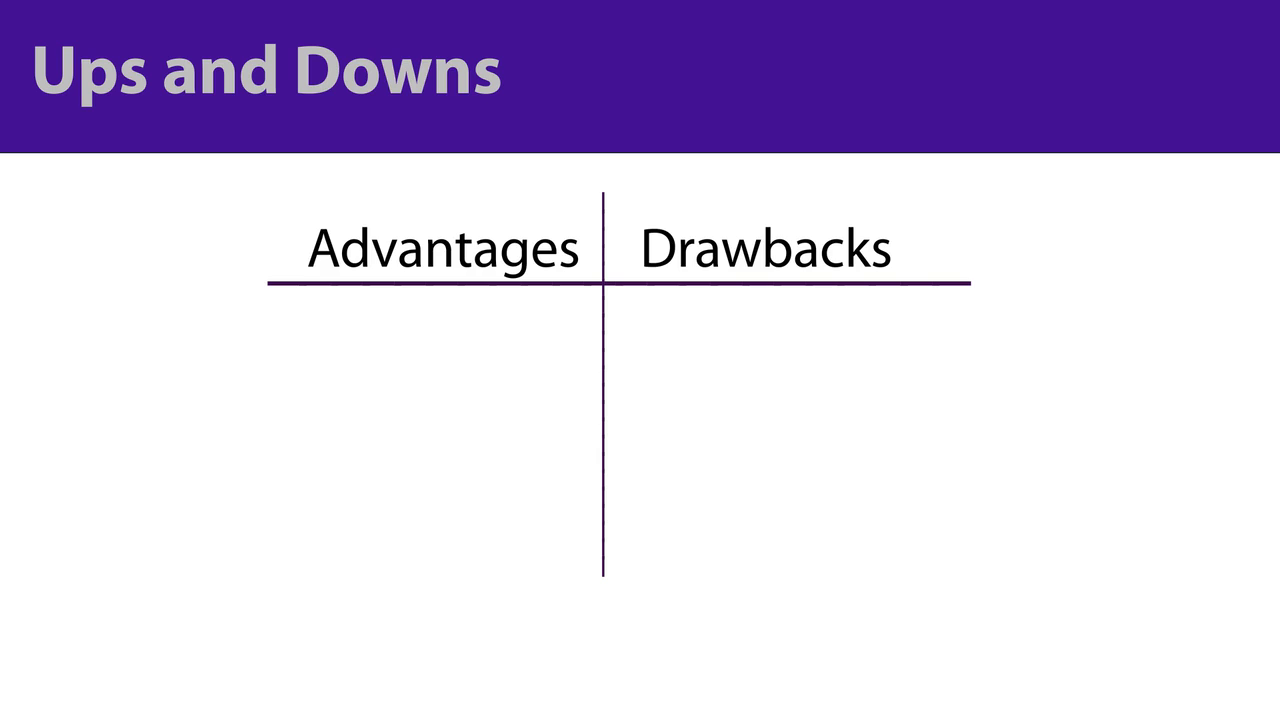
{"action": "type", "text": "Friendly interface"}
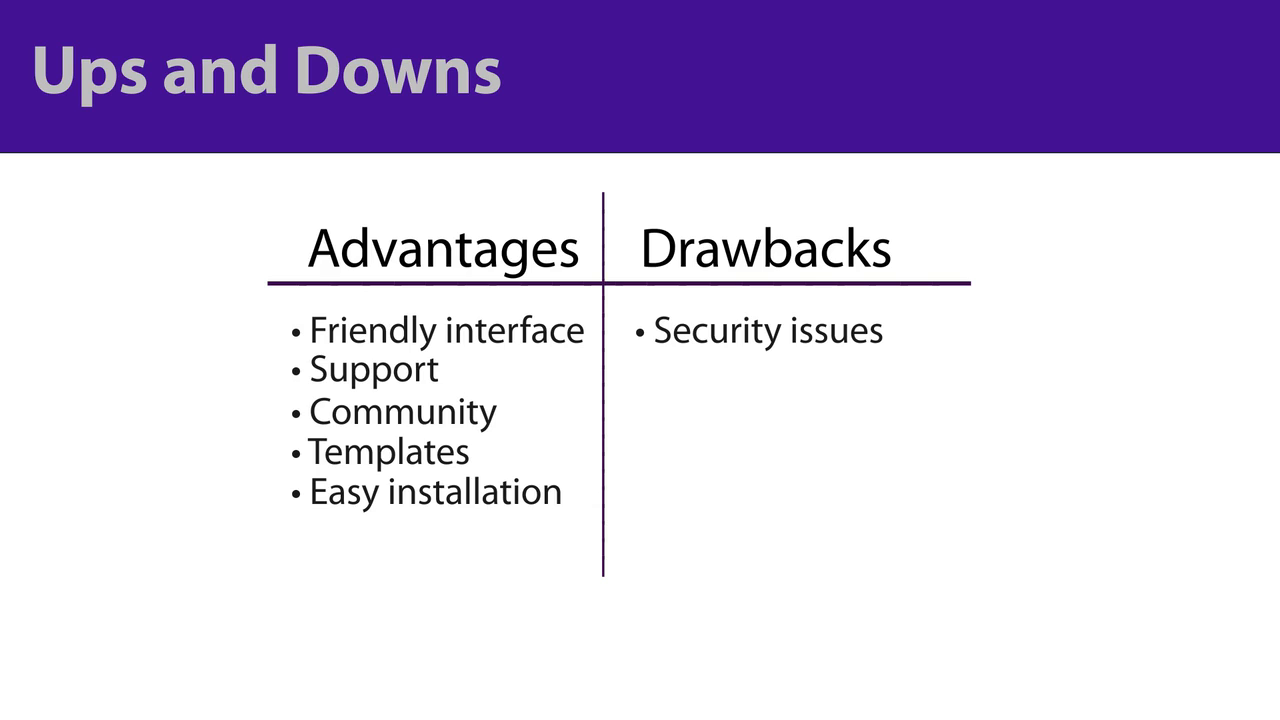
{"action": "type", "text": "Limited customizability"}
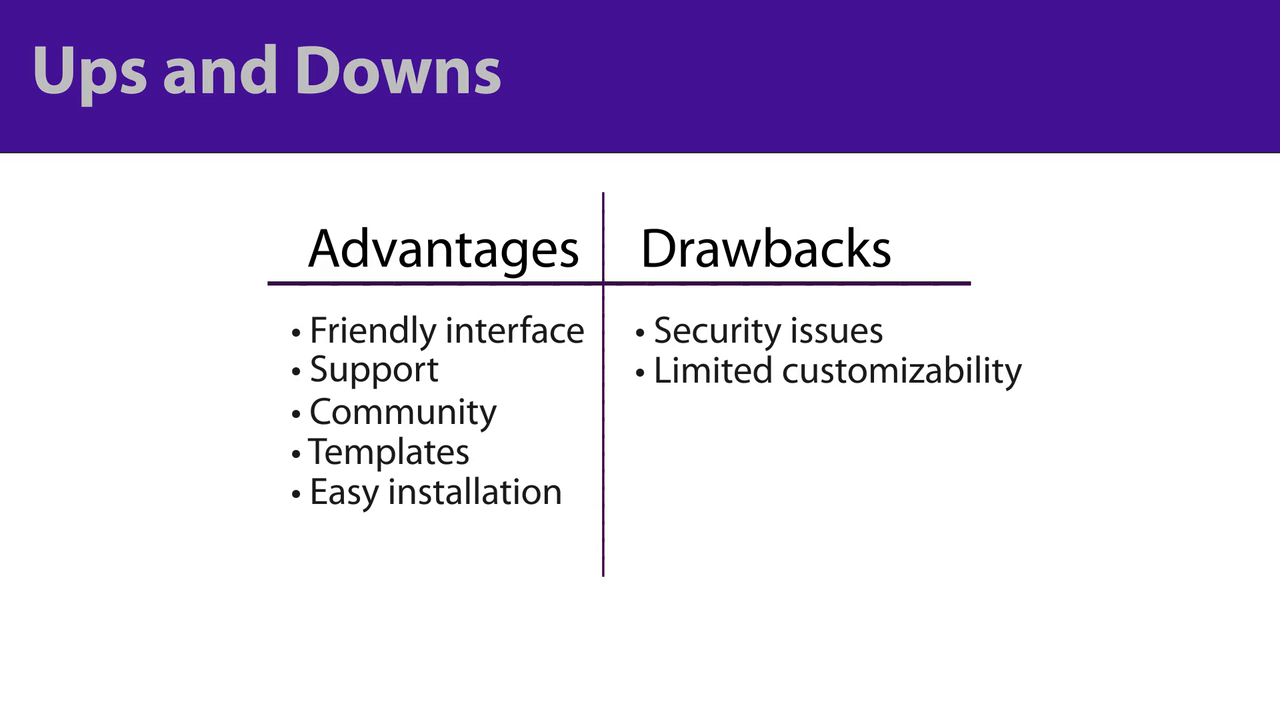
{"action": "type", "text": "Training"}
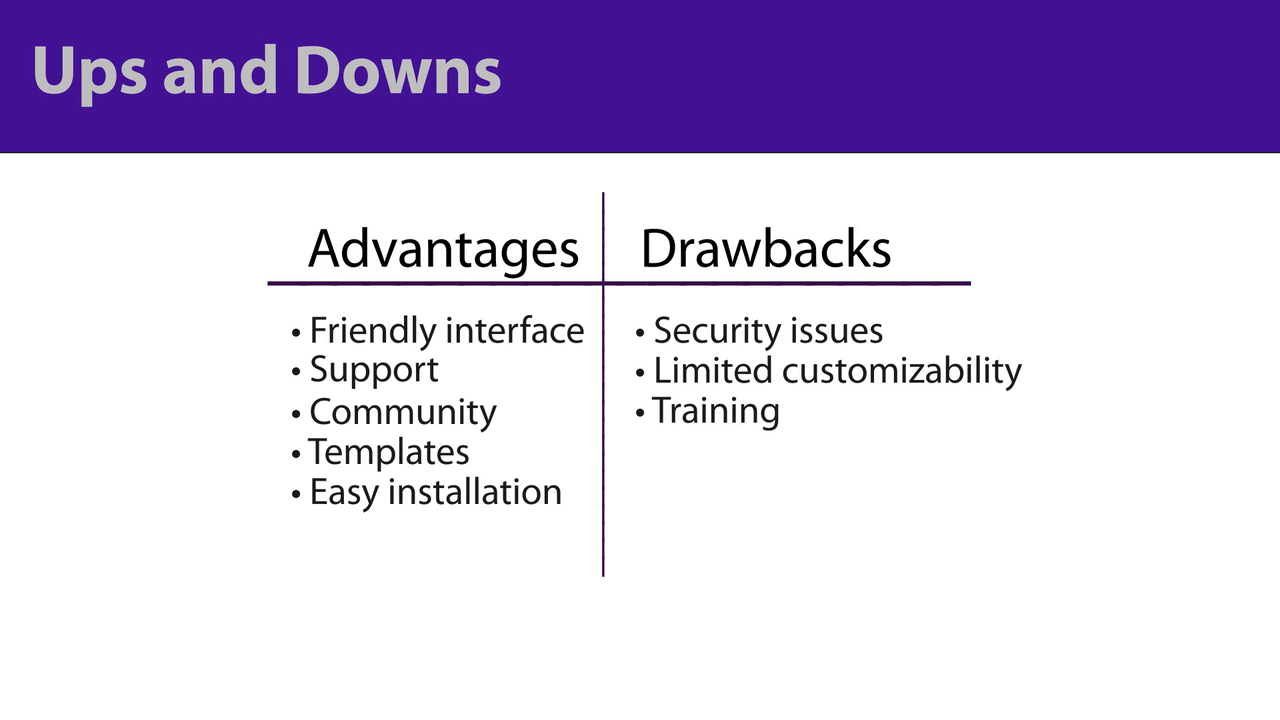